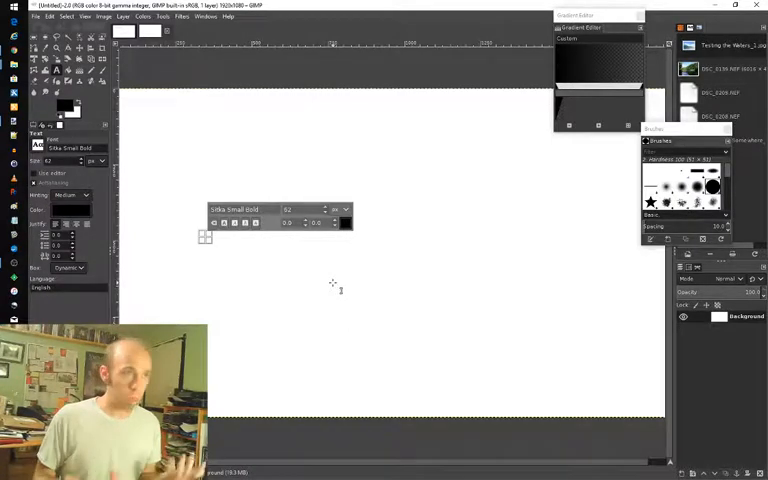
- Type 'Stuff, lots of stuff' onto the GIMP canvas as a bold serif text layer
{"action": "type", "text": "S"}
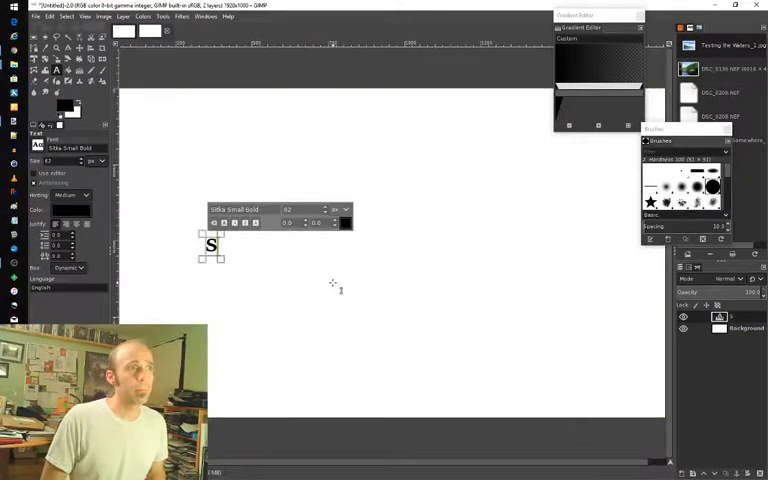
{"action": "type", "text": "tuff, lots of stu"}
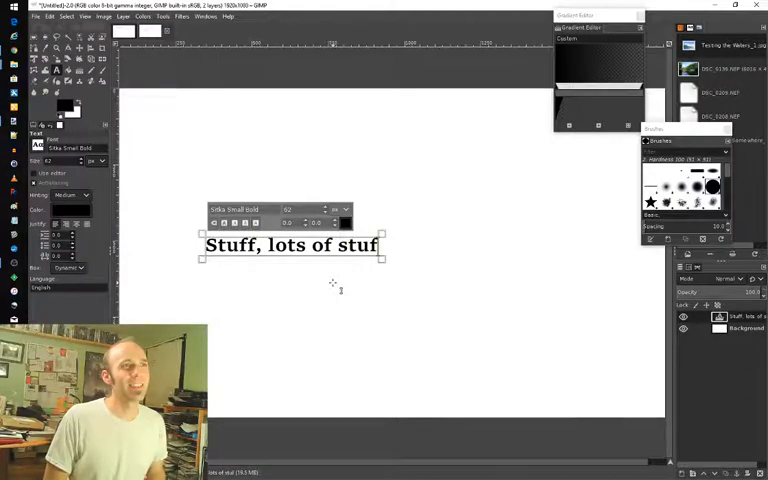
{"action": "type", "text": "f"}
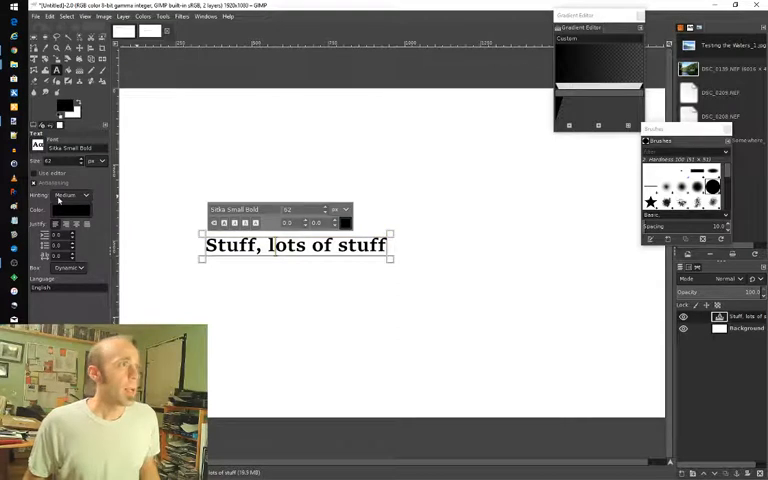
- Hide the white Background layer so the text sits on transparency
{"action": "left_click", "coordinate": [64, 148]}
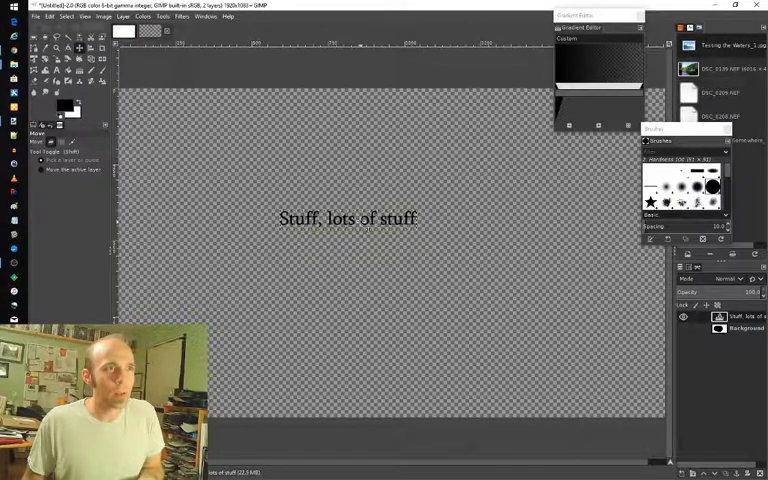
{"action": "left_click_drag", "start_coordinate": [348, 218], "coordinate": [366, 314]}
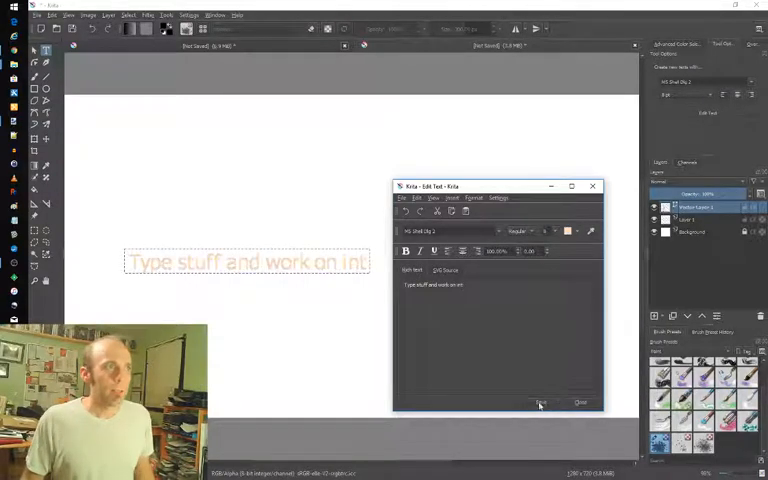
- Choose a heavy condensed uppercase font for the orange text in Krita's Text Edit dialog
{"action": "left_click", "coordinate": [568, 232]}
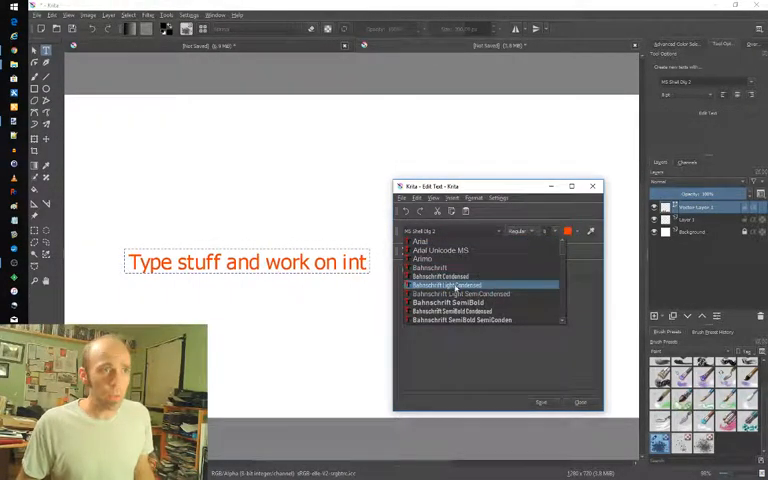
{"action": "scroll", "scroll_direction": "down", "scroll_amount": 3}
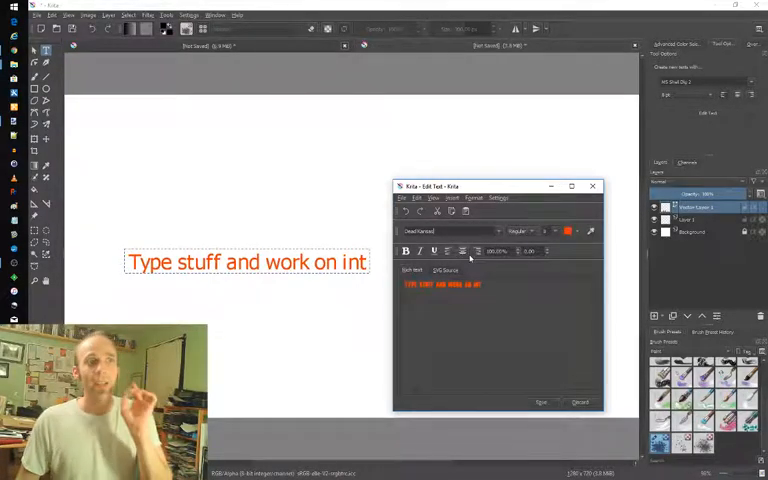
{"action": "mouse_move", "coordinate": [464, 250]}
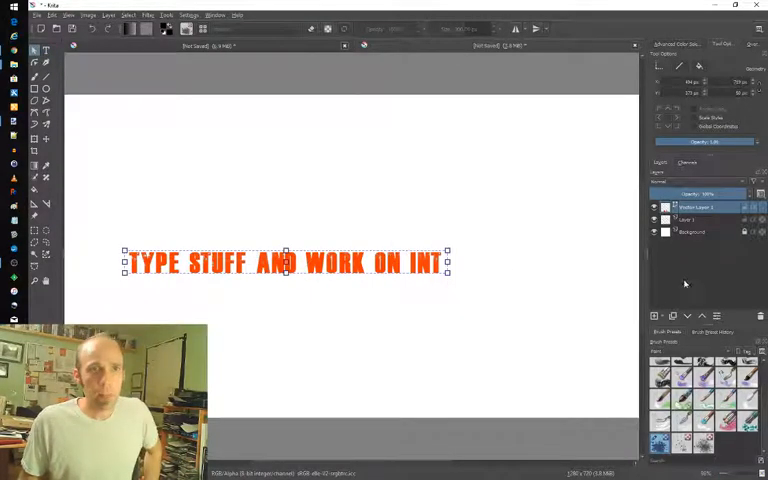
- Add 'MORE STUFF' to the orange text and move it down onto the black splatter
{"action": "left_click", "coordinate": [664, 316]}
{"action": "type", "text": " MORE STUFF"}
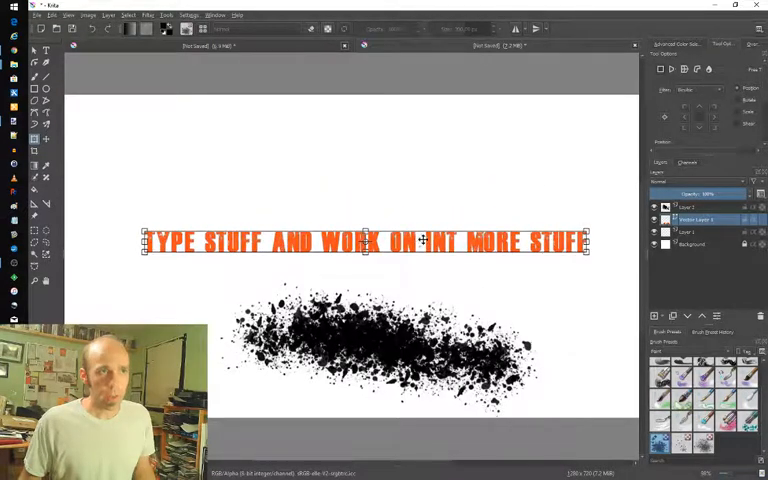
{"action": "left_click_drag", "start_coordinate": [364, 240], "coordinate": [364, 316]}
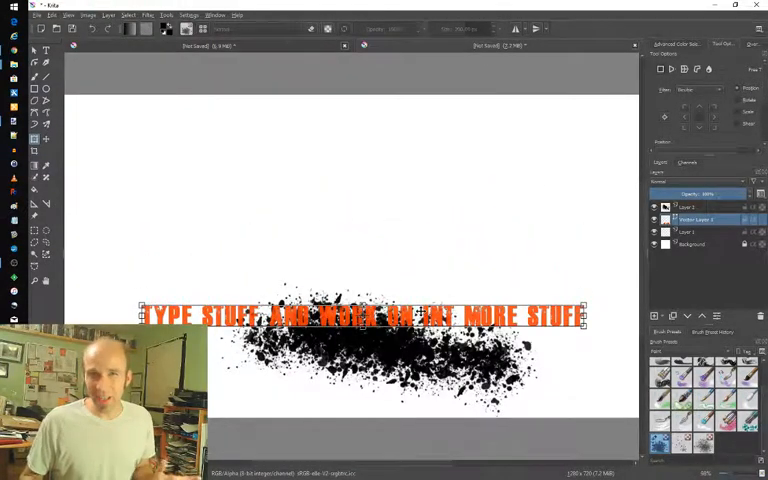